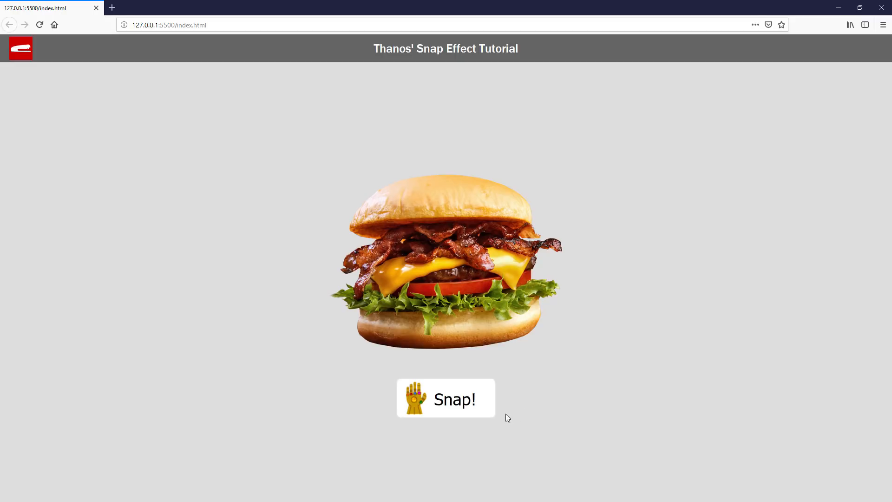
# - Trigger Snap! on the local index.html page so the burger image disintegrates into dust
pyautogui.click(446, 398)
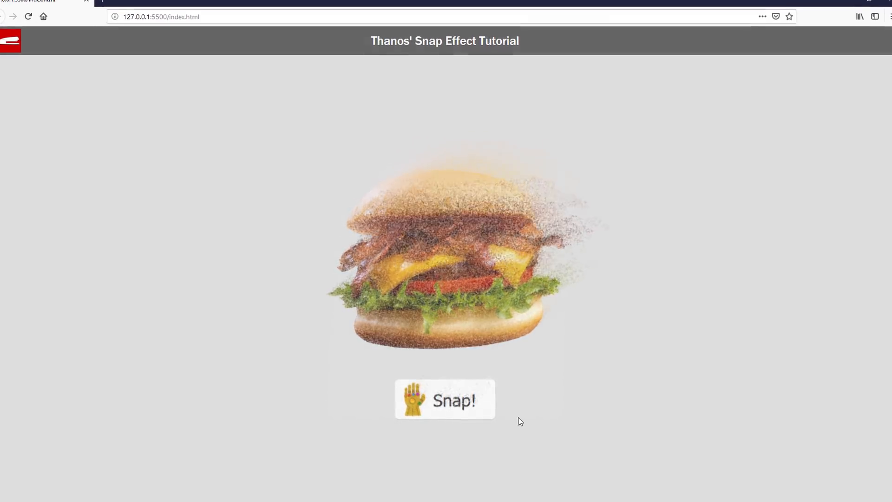
pyautogui.click(445, 399)
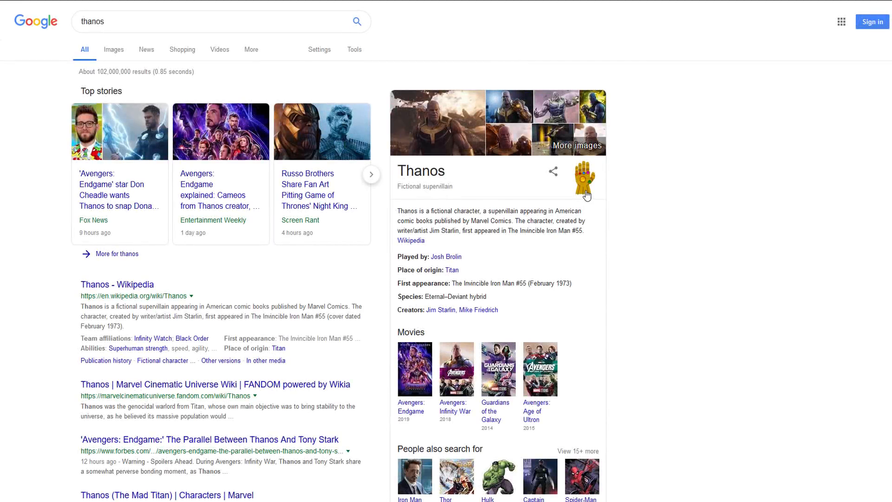
pyautogui.moveTo(670, 220)
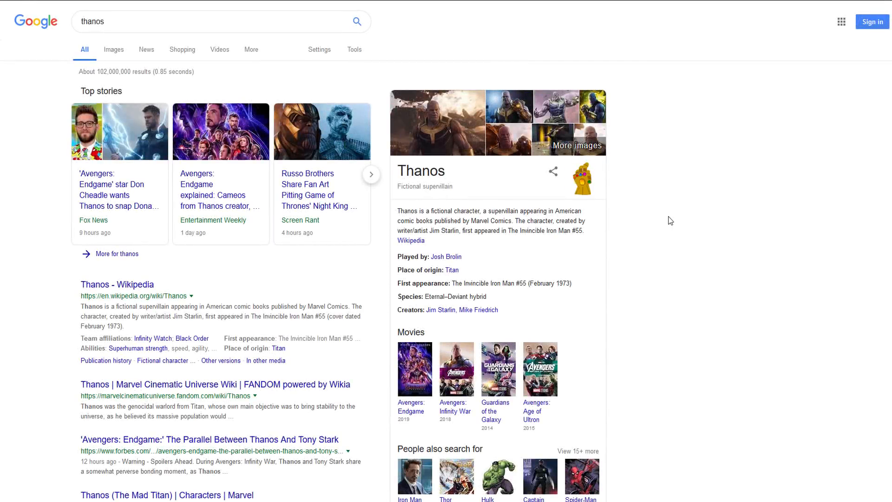
# - Scroll through the Google 'thanos' results and the index.html dust animation code
pyautogui.scroll(-3)
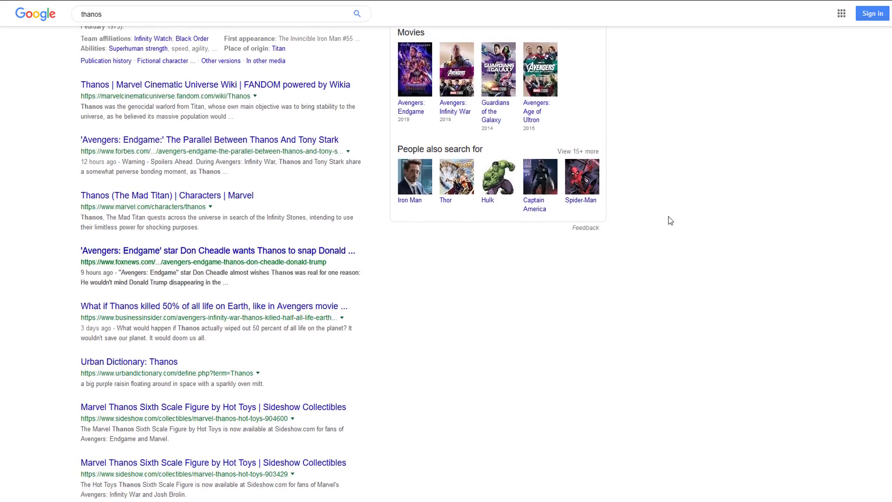
pyautogui.scroll(-3)
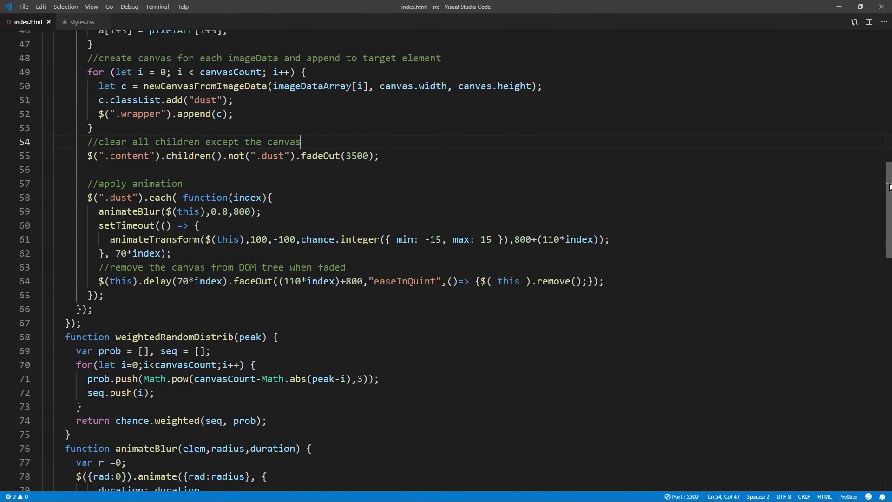
pyautogui.scroll(-3)
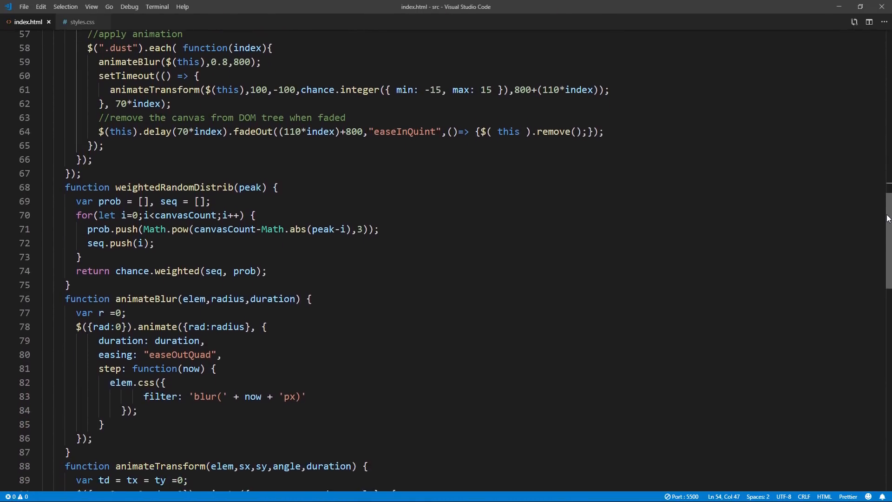
pyautogui.scroll(-3)
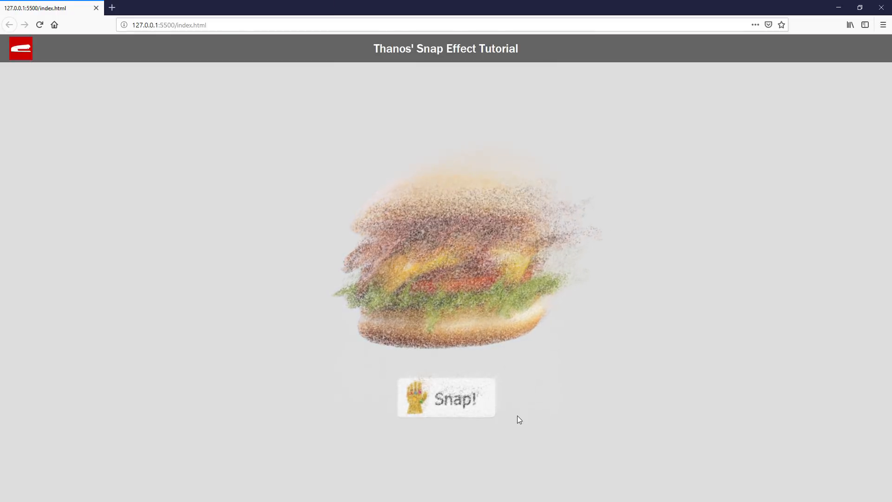
# - Trigger Snap! again so the burger dissolves into dust
pyautogui.click(446, 397)
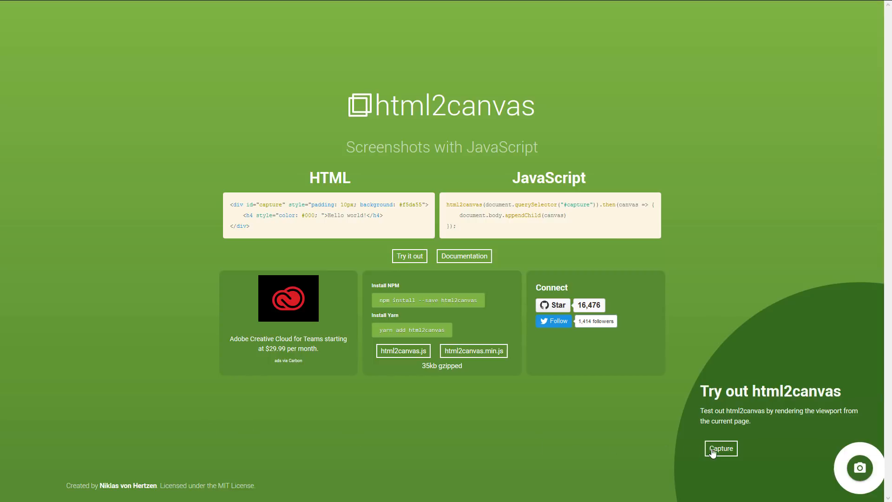
# - Capture the page as a canvas screenshot with the html2canvas demo's Capture button
pyautogui.click(721, 447)
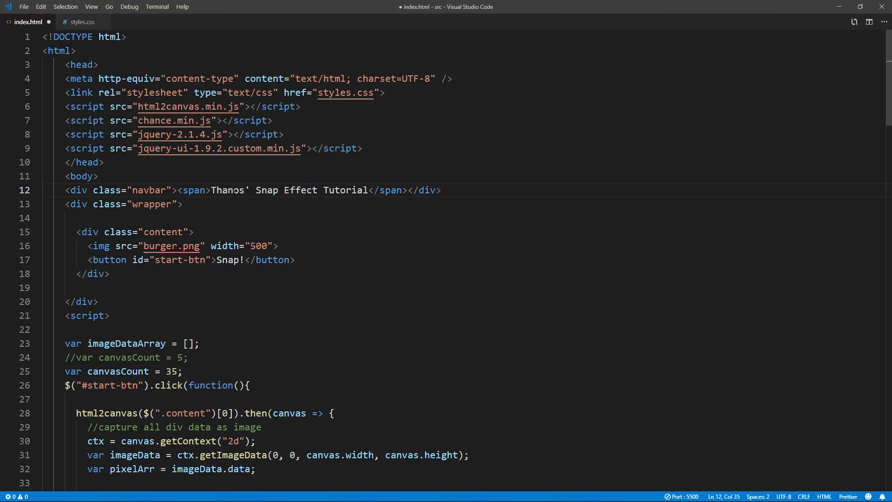
# - Highlight line 6's html2canvas script tag, the '.content' selector, and the getImageData and pixelArr lines
pyautogui.click(233, 190)
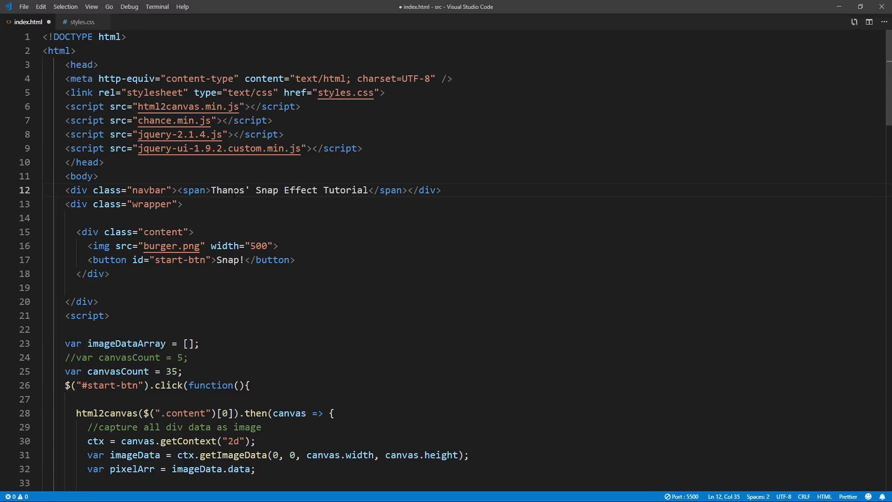
pyautogui.click(232, 190)
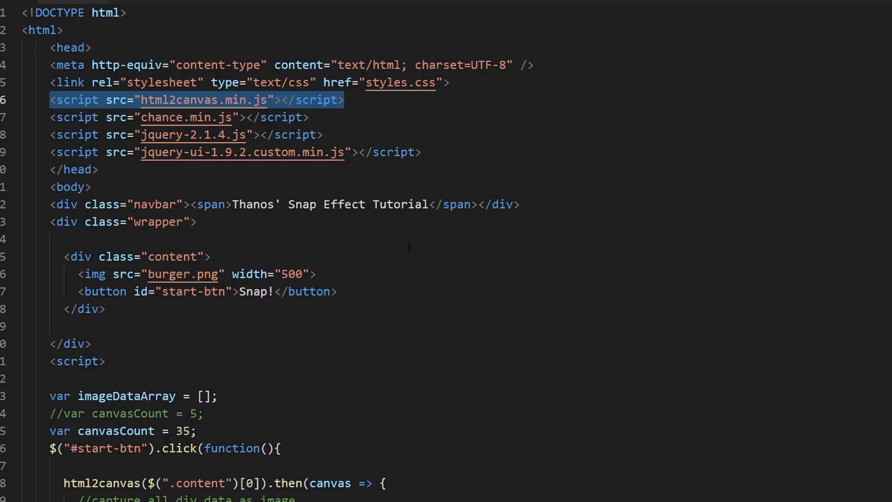
pyautogui.moveTo(391, 255)
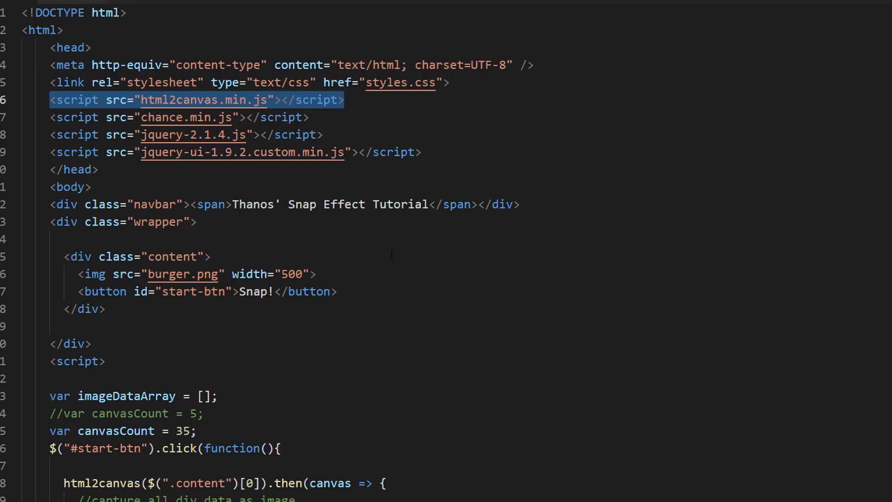
pyautogui.scroll(-3)
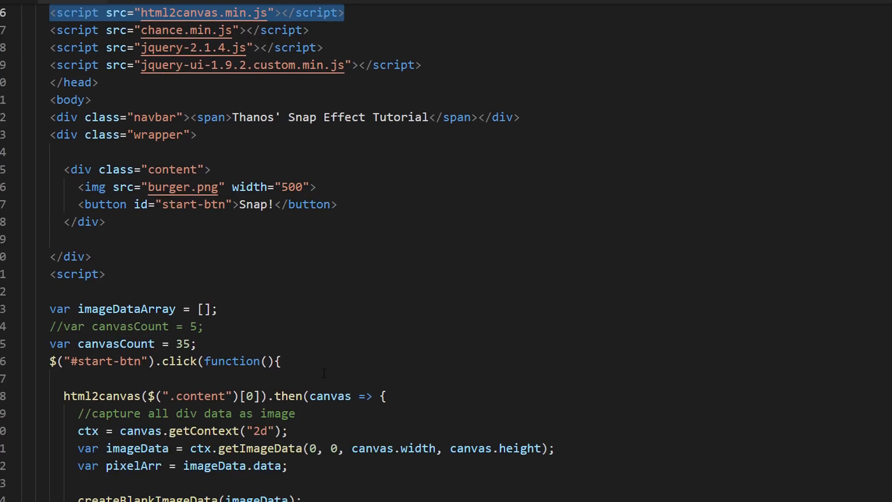
pyautogui.doubleClick(200, 396)
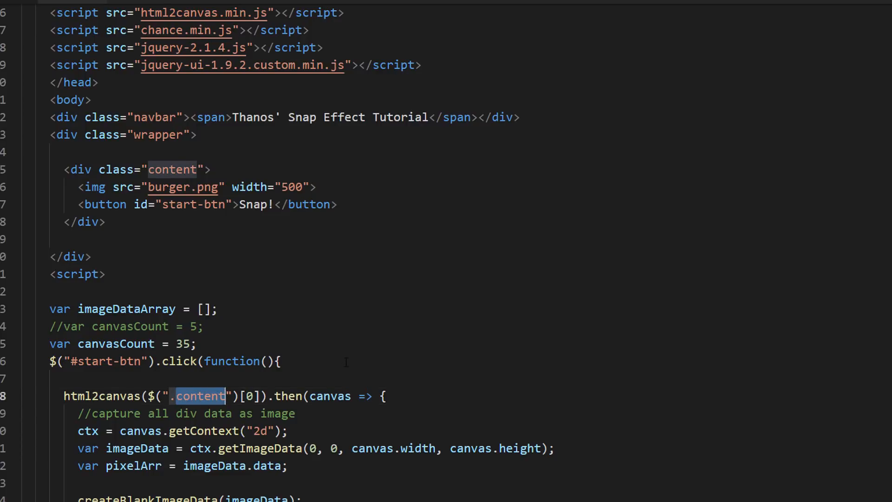
pyautogui.scroll(-3)
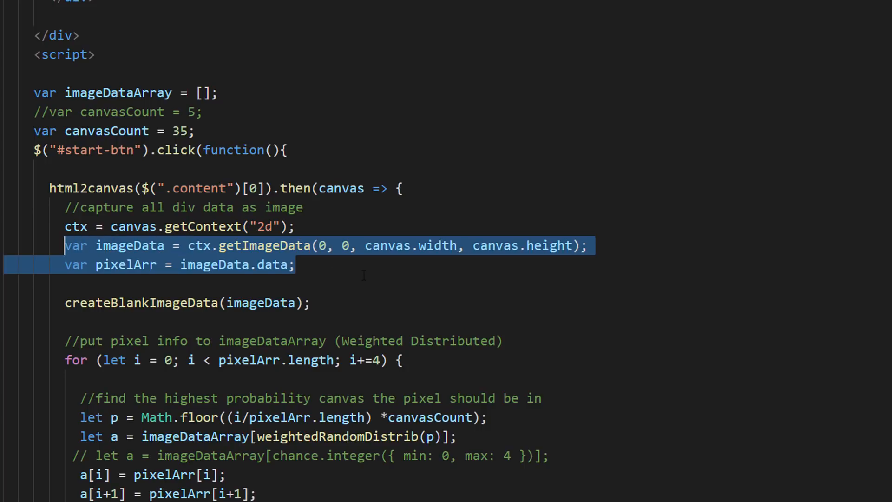
pyautogui.scroll(-3)
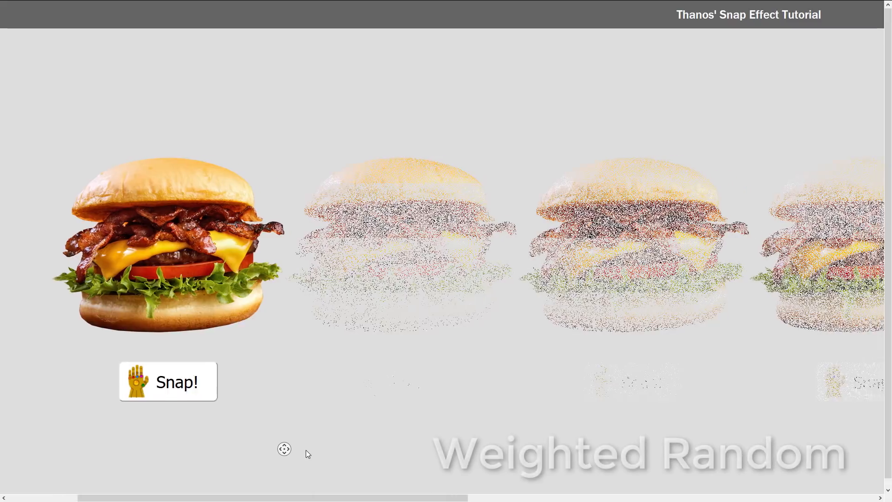
# - Autoscroll horizontally along the row of partial dust canvases generated from the burger
pyautogui.click(168, 381)
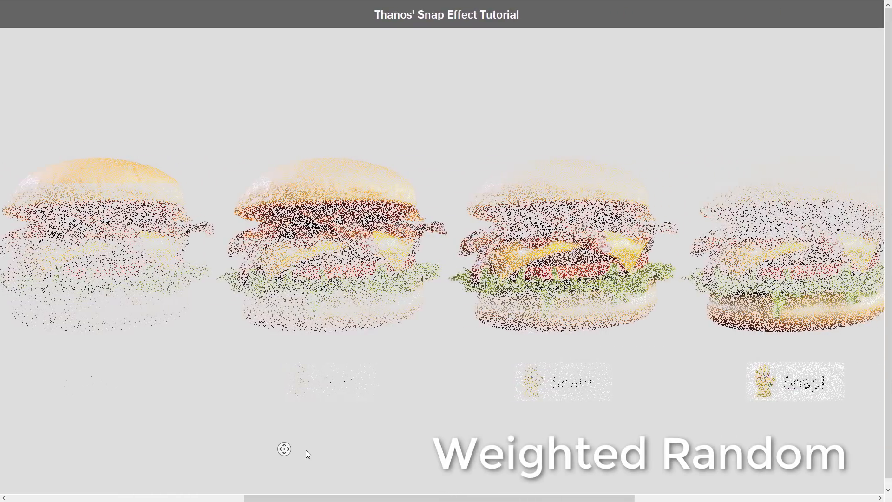
pyautogui.hscroll(3)
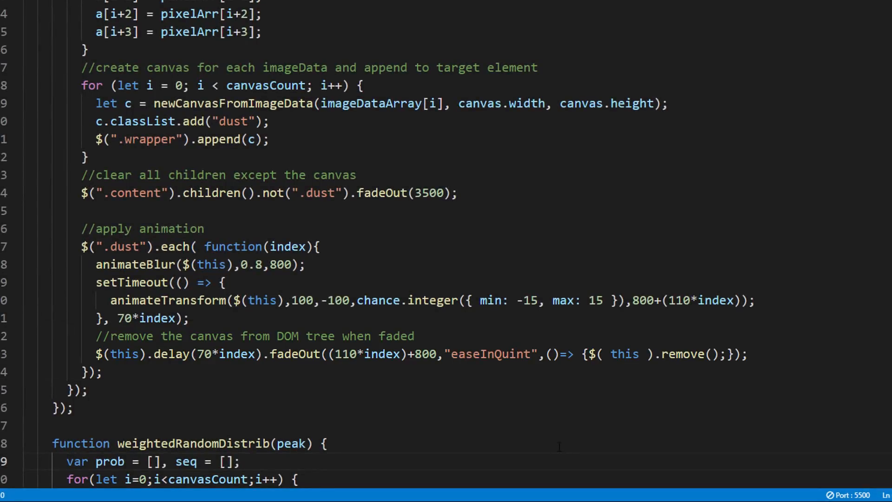
# - Scroll index.html down to lines 76–105, showing animateBlur and animateTransform
pyautogui.scroll(-3)
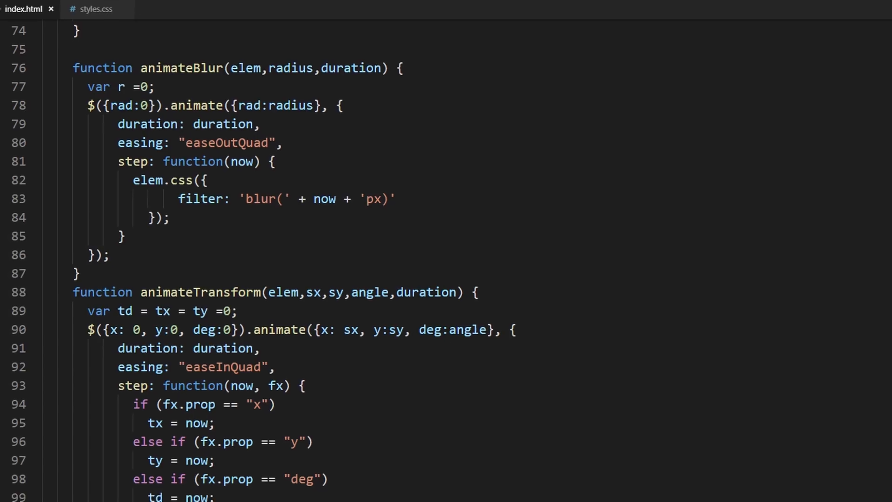
pyautogui.scroll(-3)
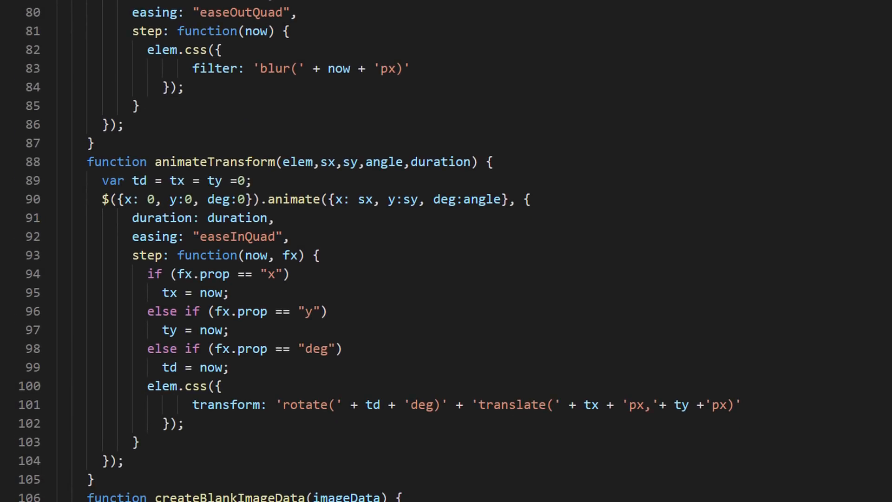
pyautogui.scroll(-3)
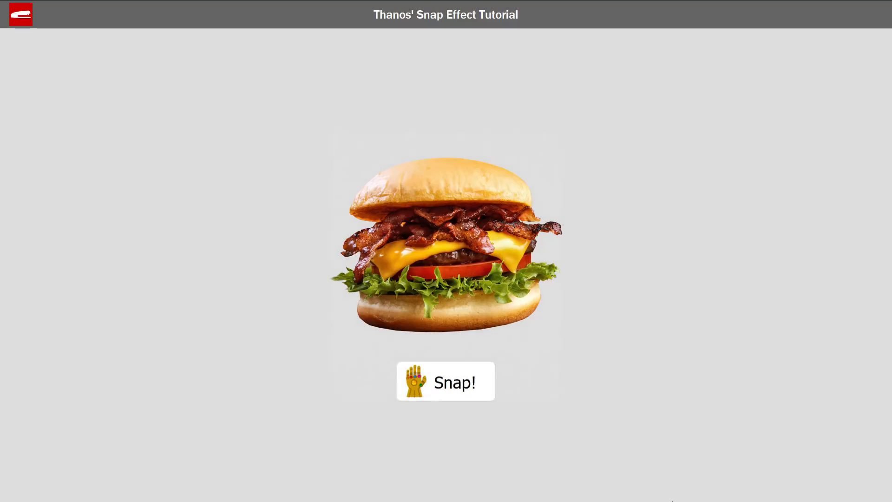
# - Snap the burger, then the sandwich, then the portrait photo into dust
pyautogui.click(445, 381)
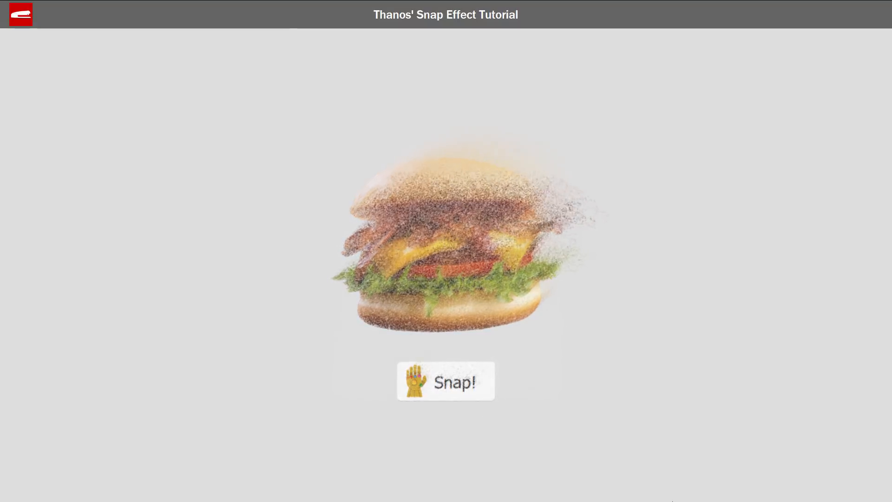
pyautogui.click(442, 386)
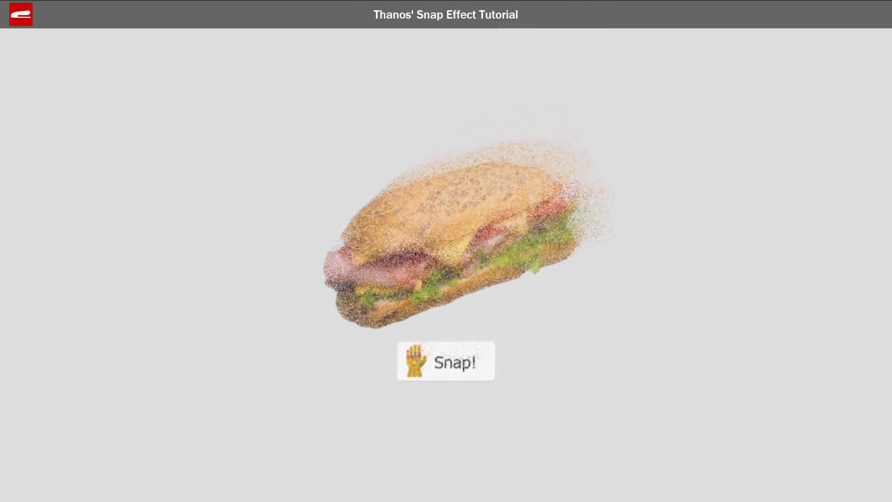
pyautogui.click(445, 361)
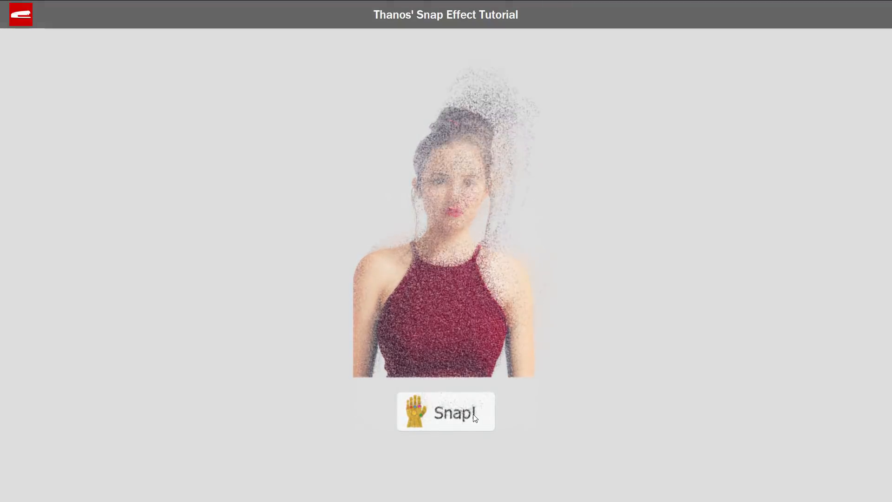
pyautogui.click(446, 412)
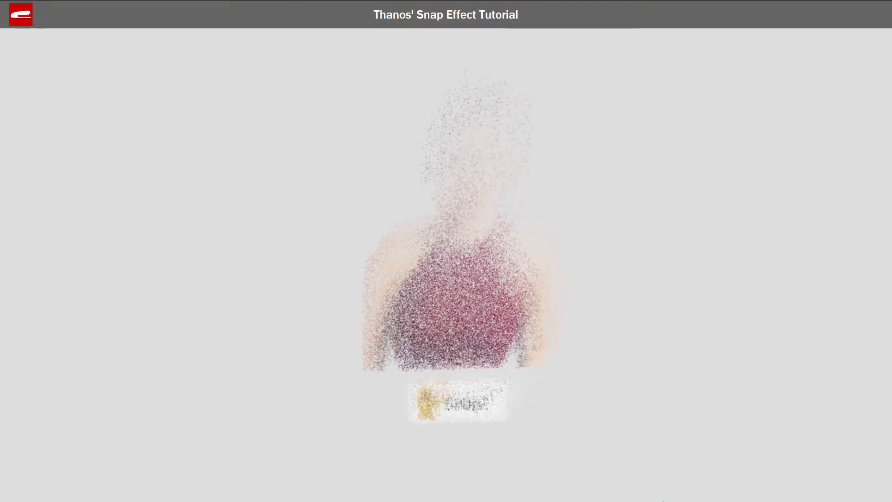